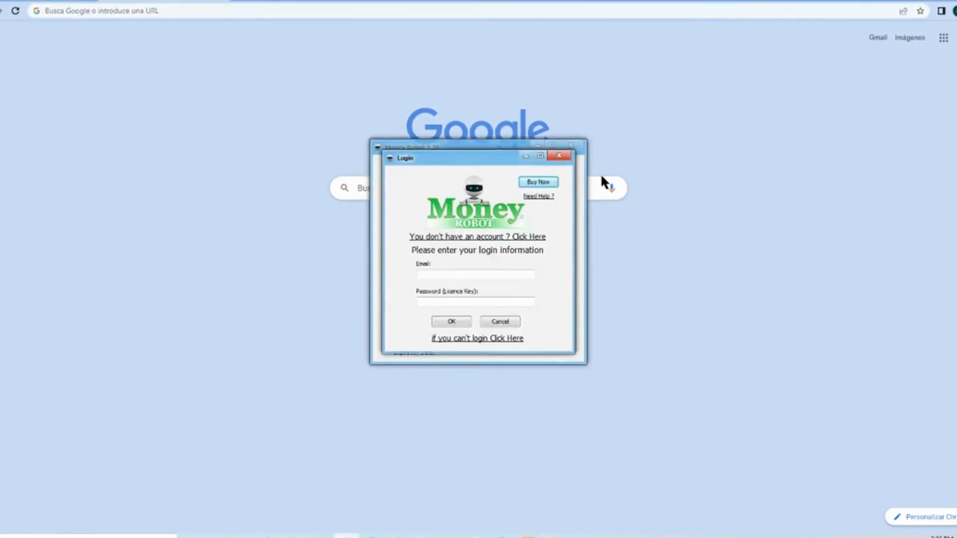
pyautogui.moveTo(520, 385)
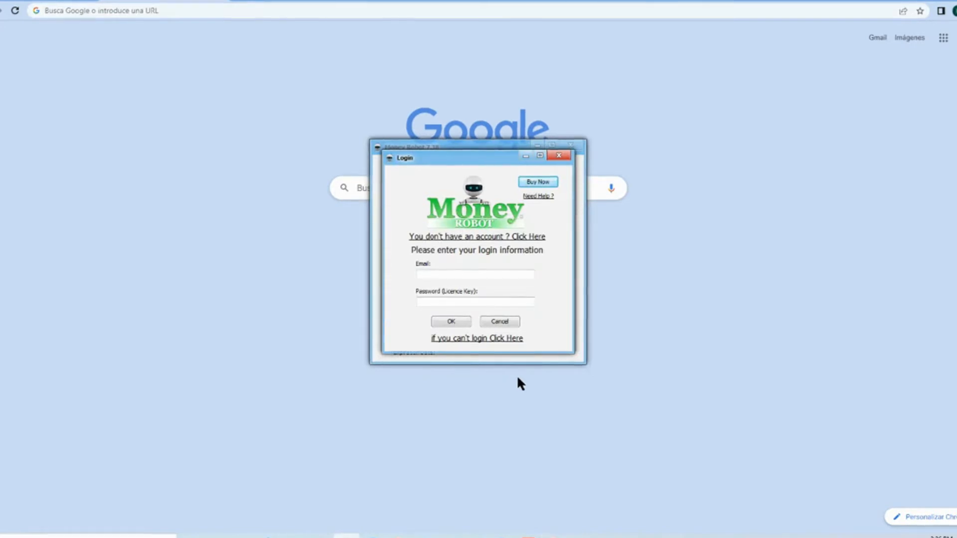
pyautogui.moveTo(441, 355)
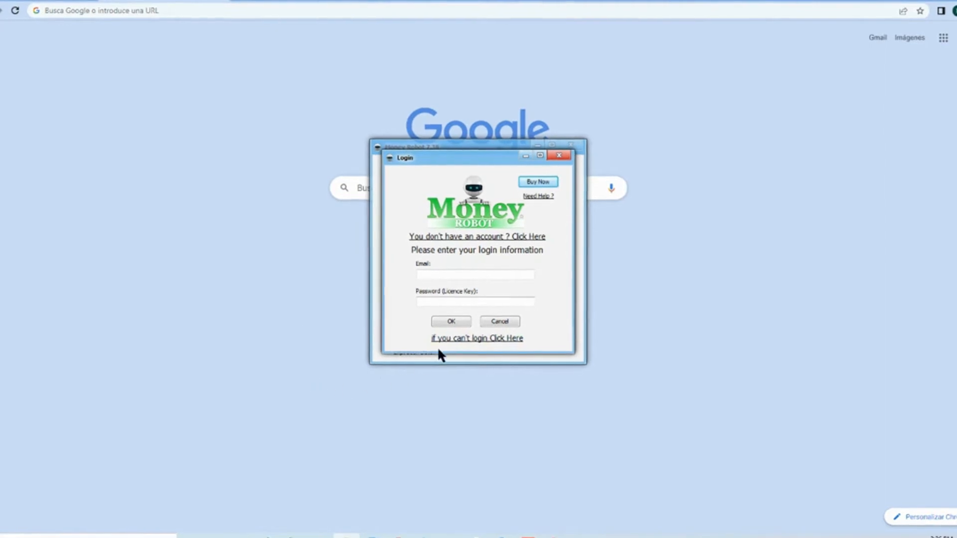
pyautogui.moveTo(476, 338)
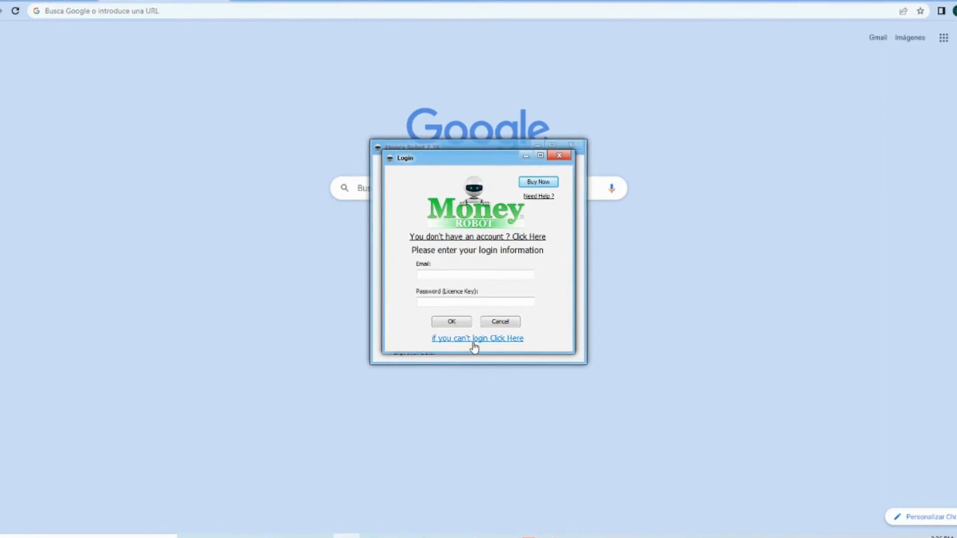
pyautogui.moveTo(477, 238)
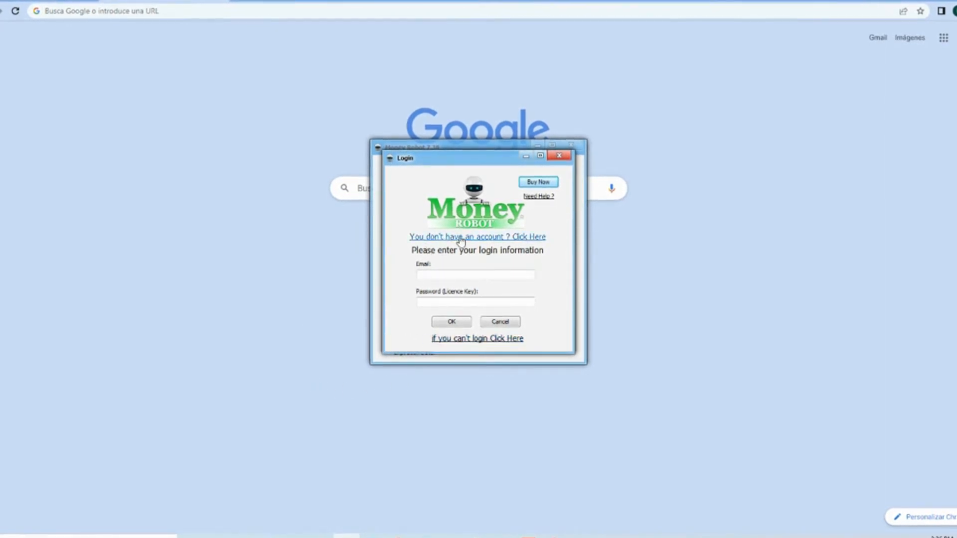
pyautogui.moveTo(517, 239)
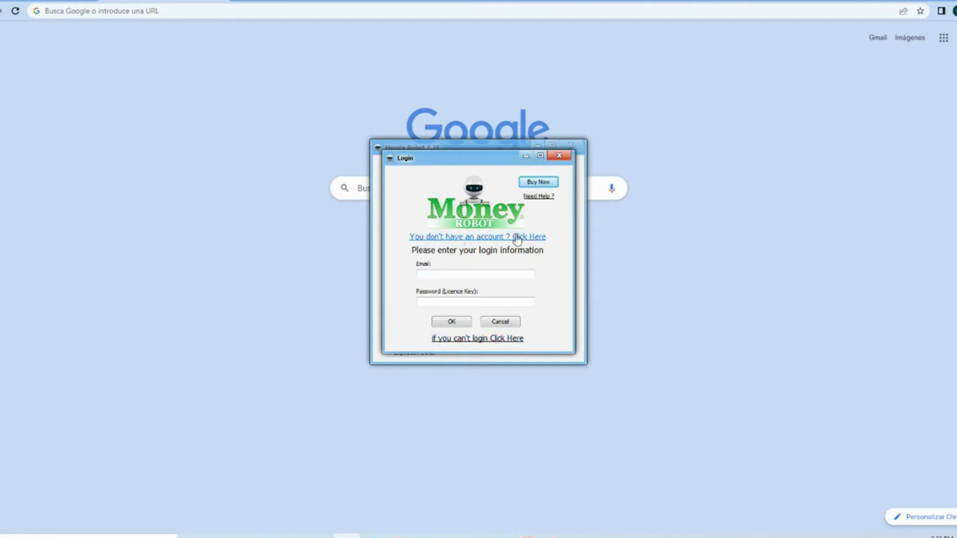
# Review the free-trial account creation form, then return to the login form
pyautogui.click(477, 236)
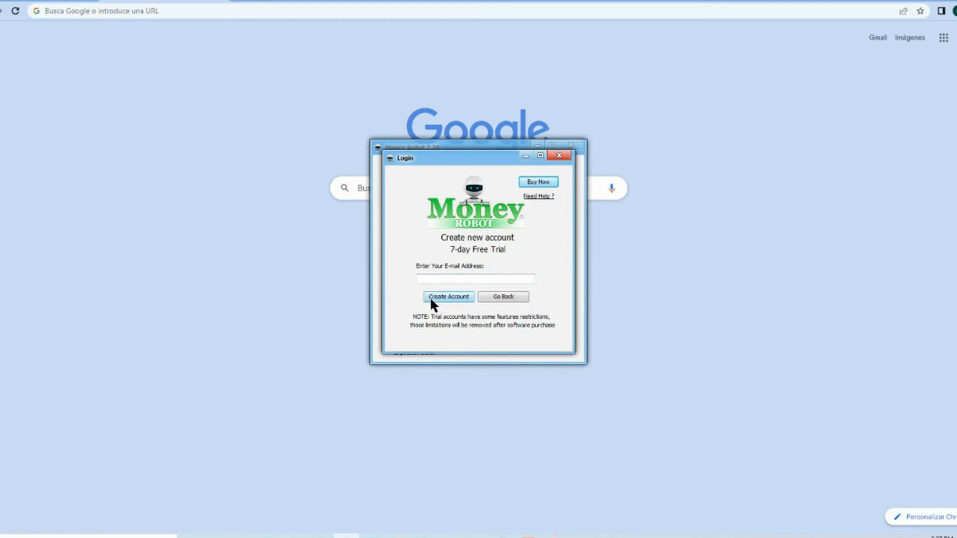
pyautogui.moveTo(458, 353)
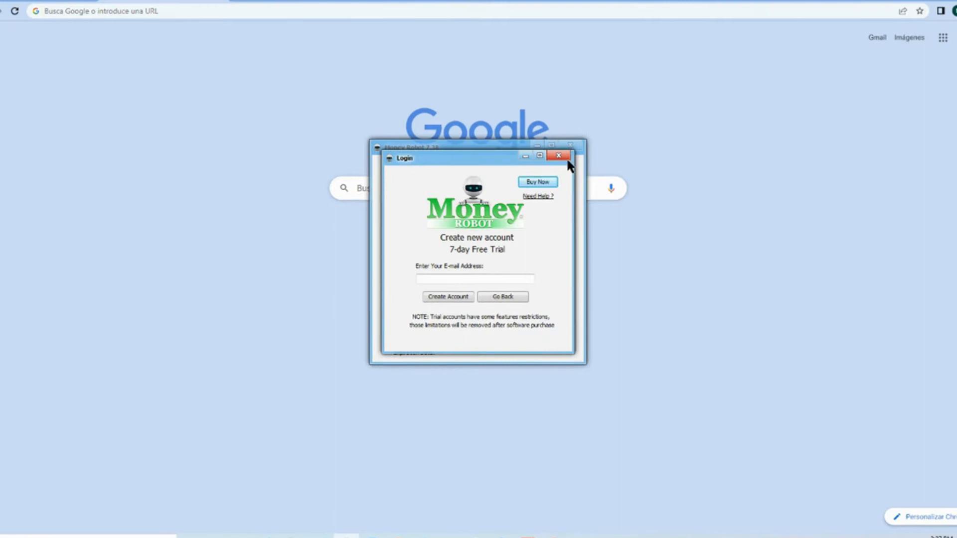
pyautogui.click(557, 156)
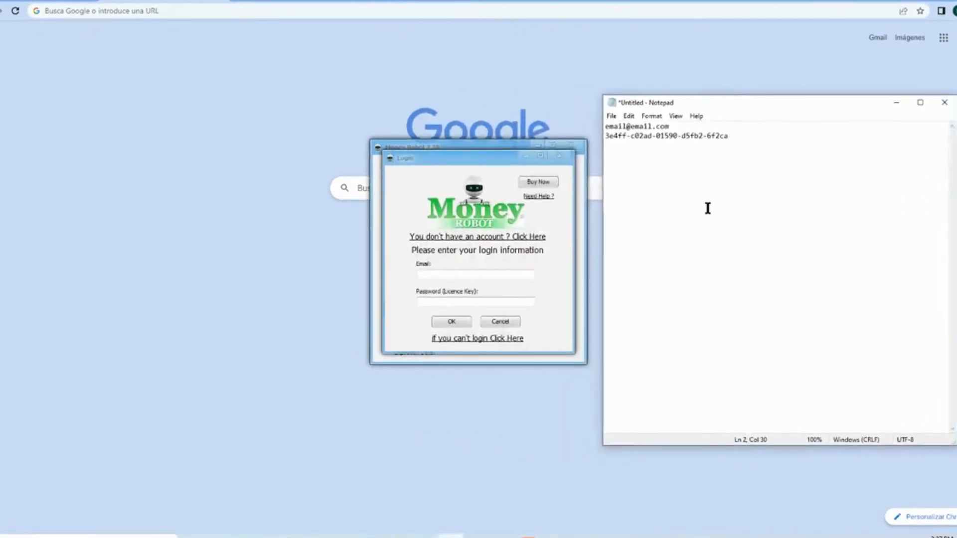
# Indent the credential lines and select the whole account email line for copying
pyautogui.doubleClick(637, 127)
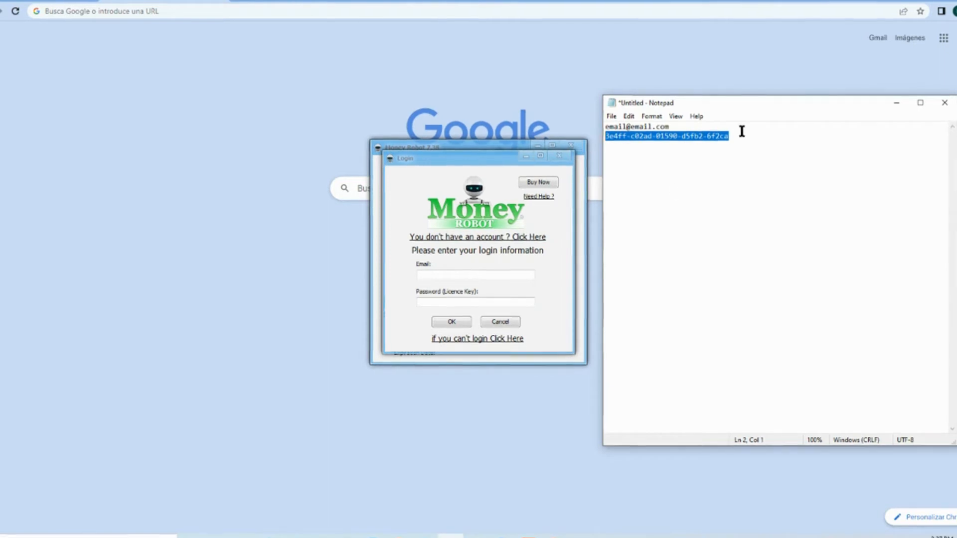
pyautogui.click(671, 126)
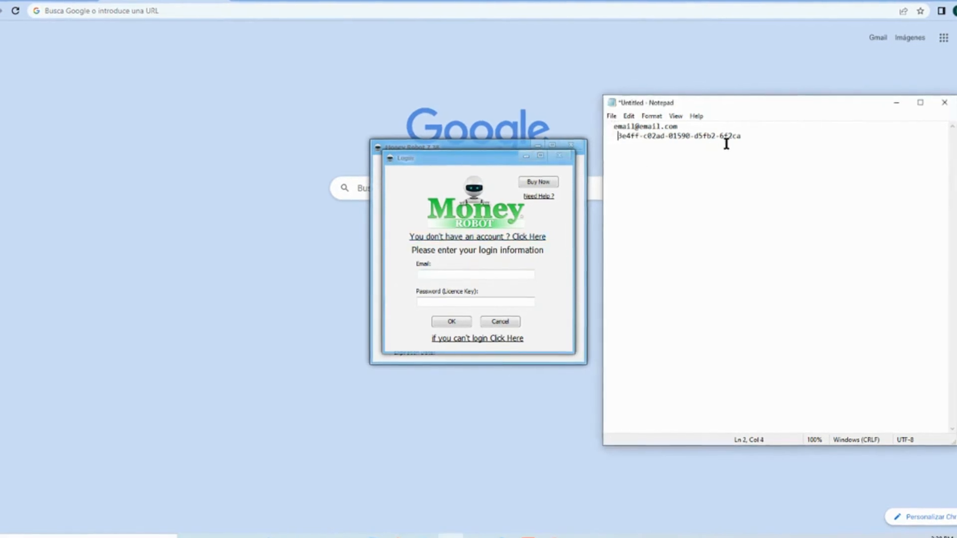
pyautogui.tripleClick(671, 135)
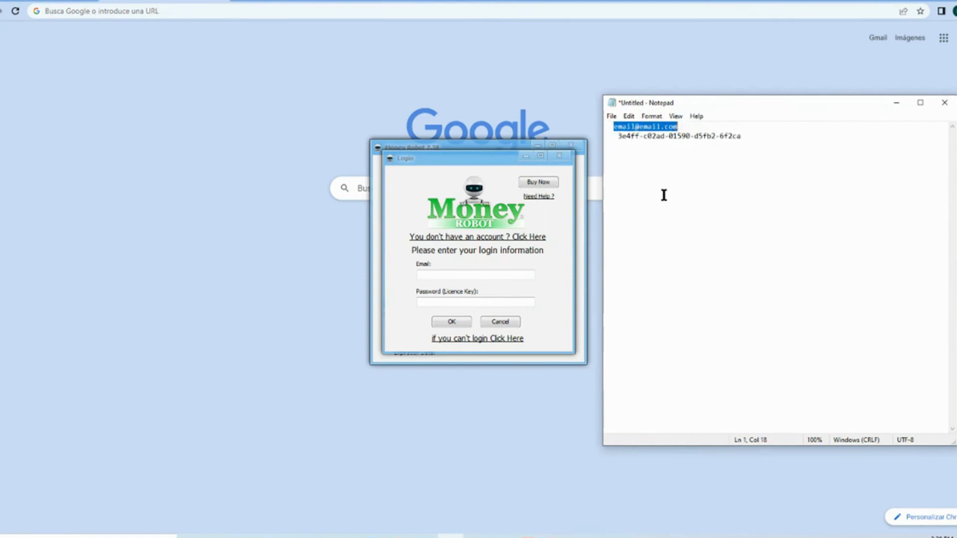
pyautogui.click(474, 275)
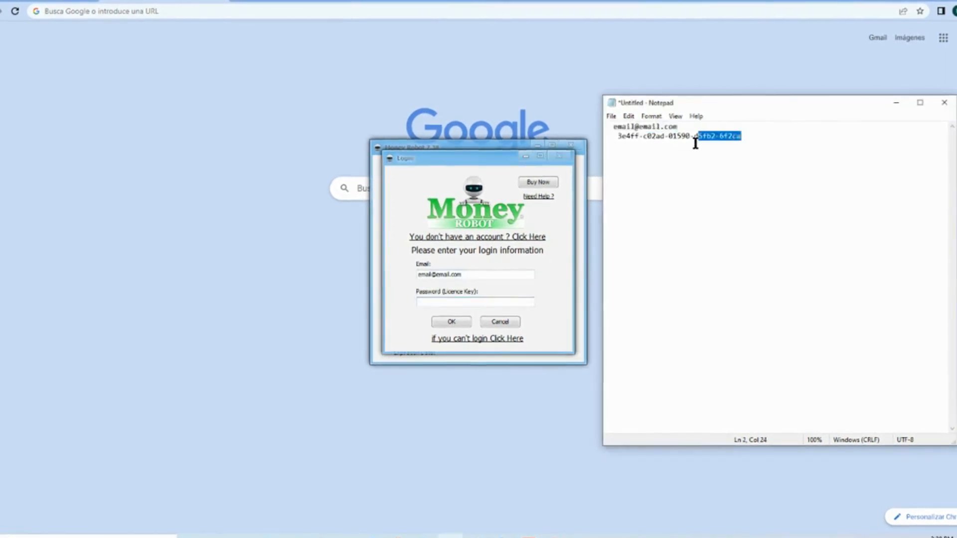
pyautogui.tripleClick(672, 137)
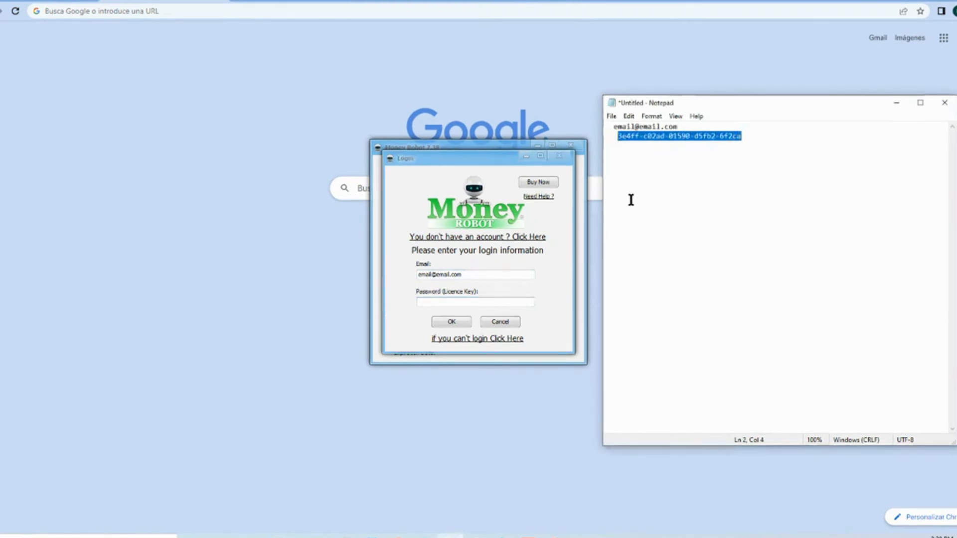
pyautogui.click(476, 301)
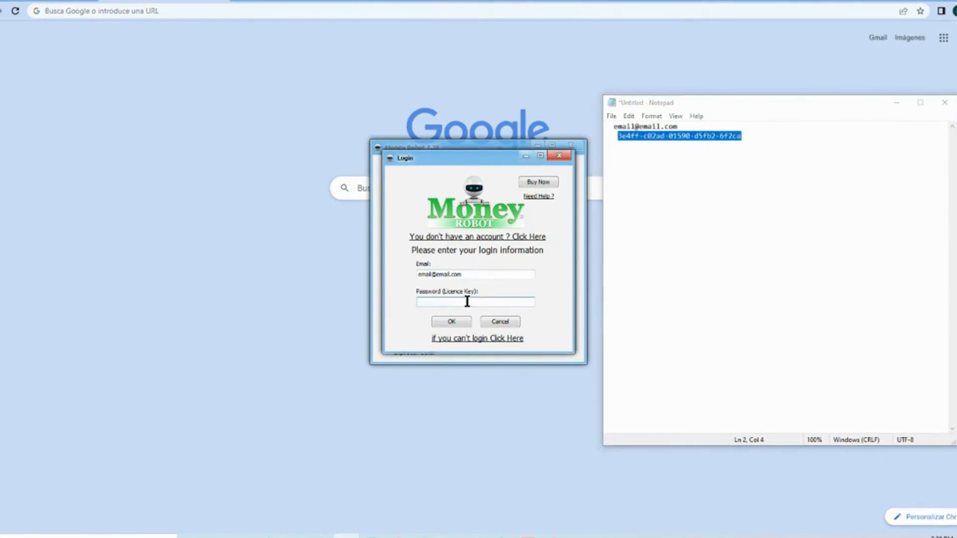
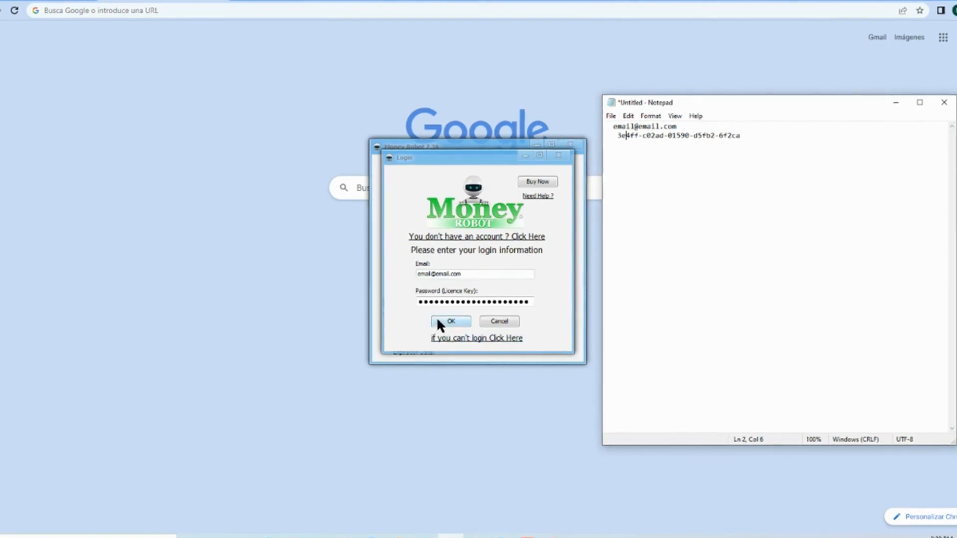
pyautogui.click(450, 322)
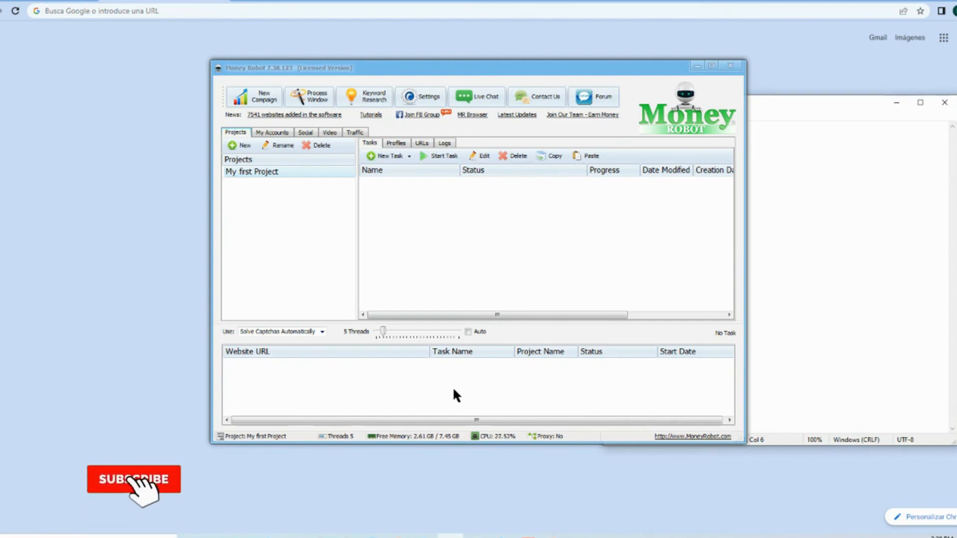
# Wait for the licensed main window to load with 'My first Project' listed
pyautogui.click(134, 480)
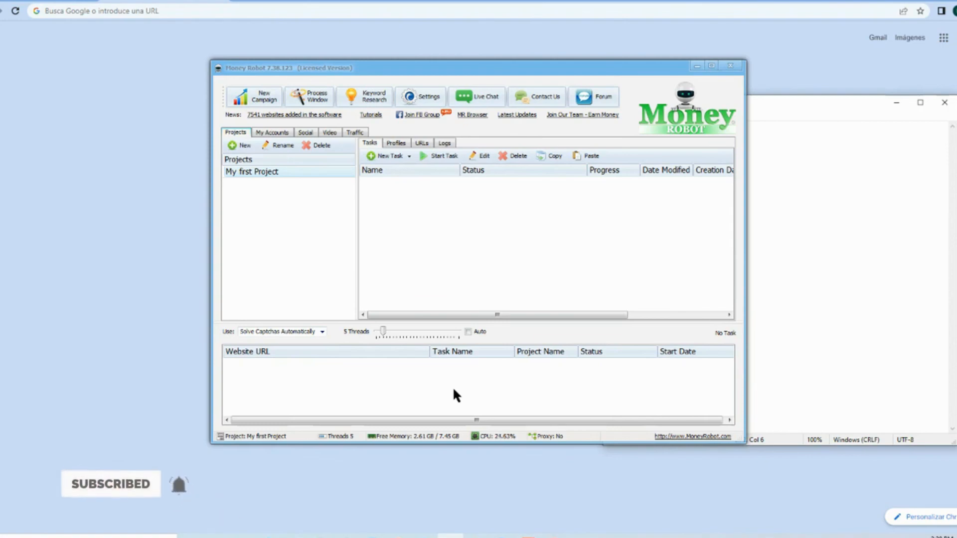